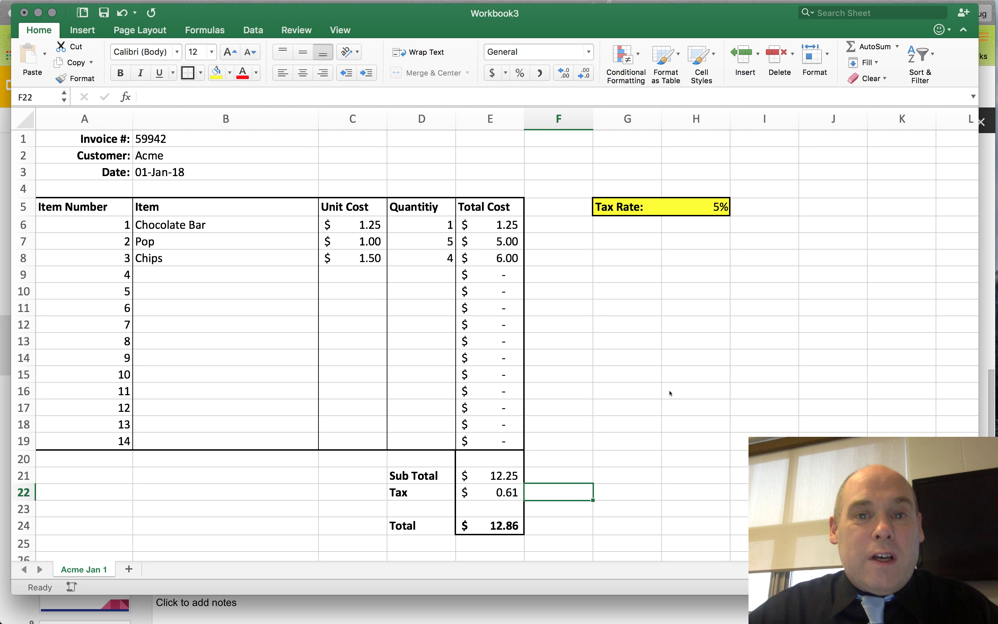
mouse_move(307, 324)
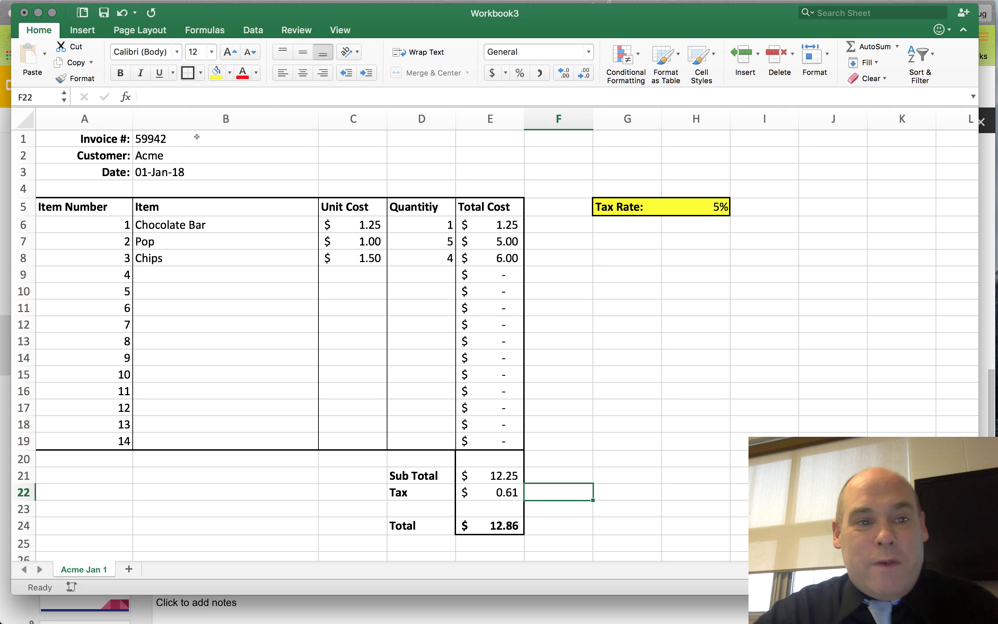
mouse_move(217, 227)
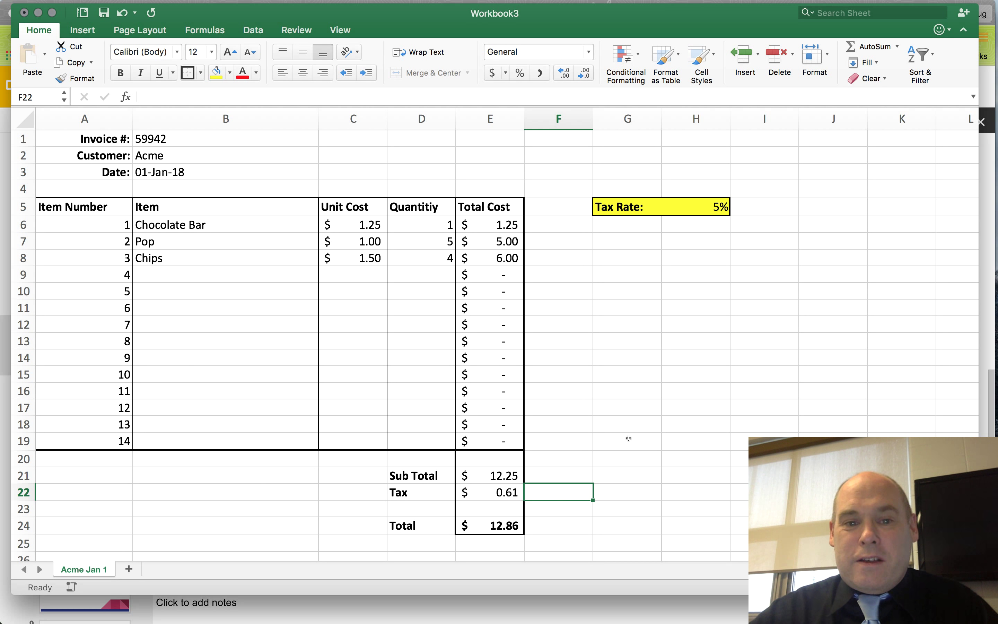
mouse_move(370, 473)
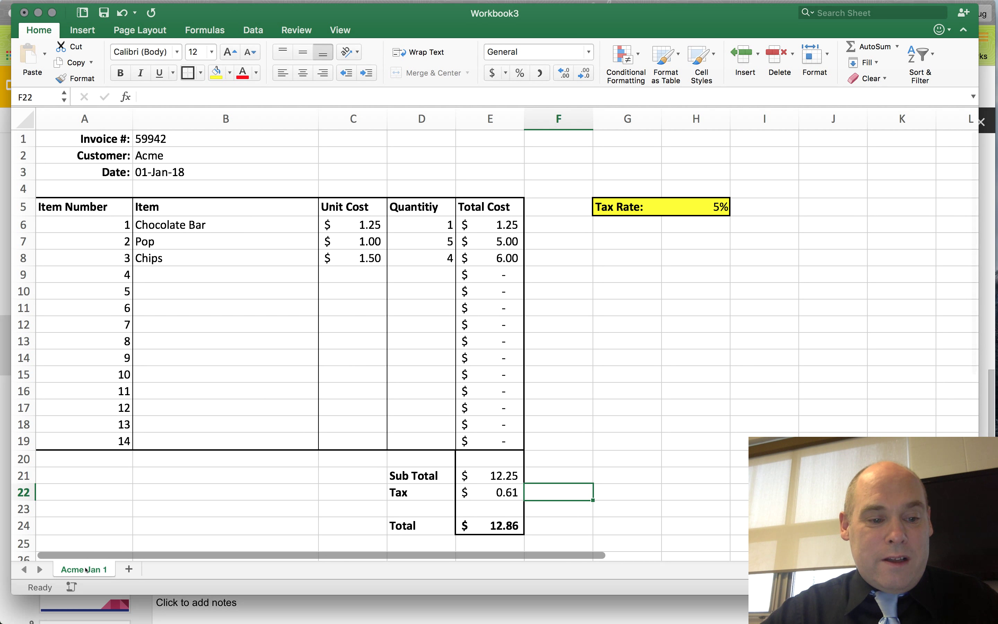
Step: Insert a blank Sheet4 from the Acme Jan 1 tab menu and return to the Acme Jan 1 invoice
right_click(84, 568)
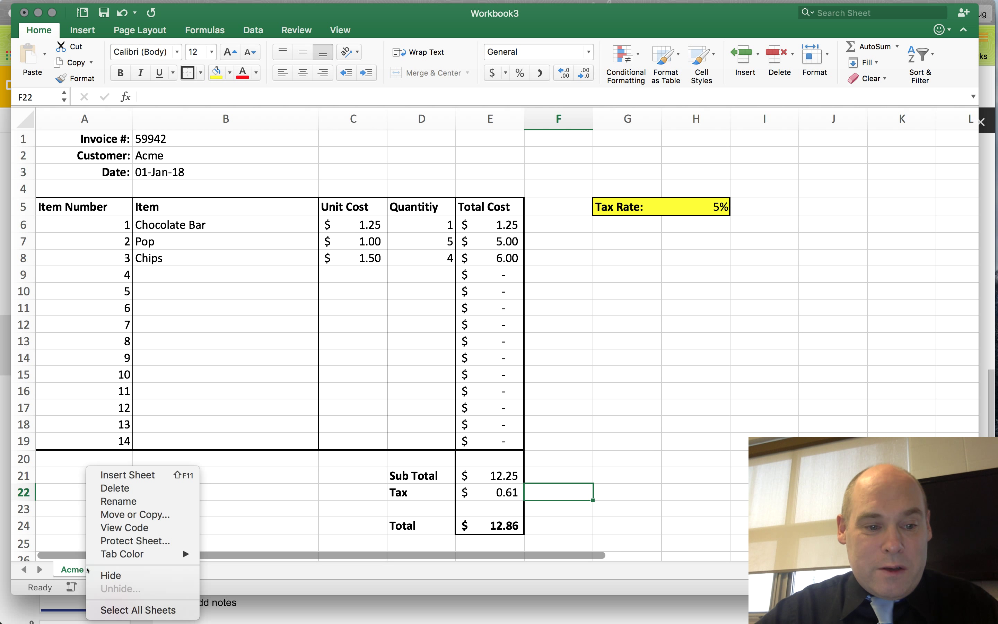
mouse_move(128, 475)
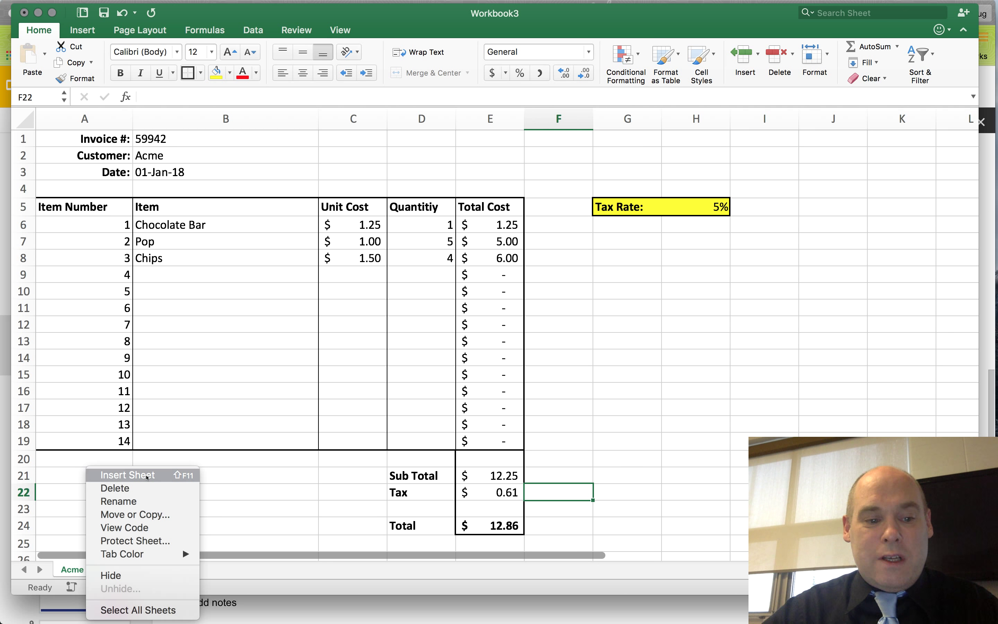
click(128, 475)
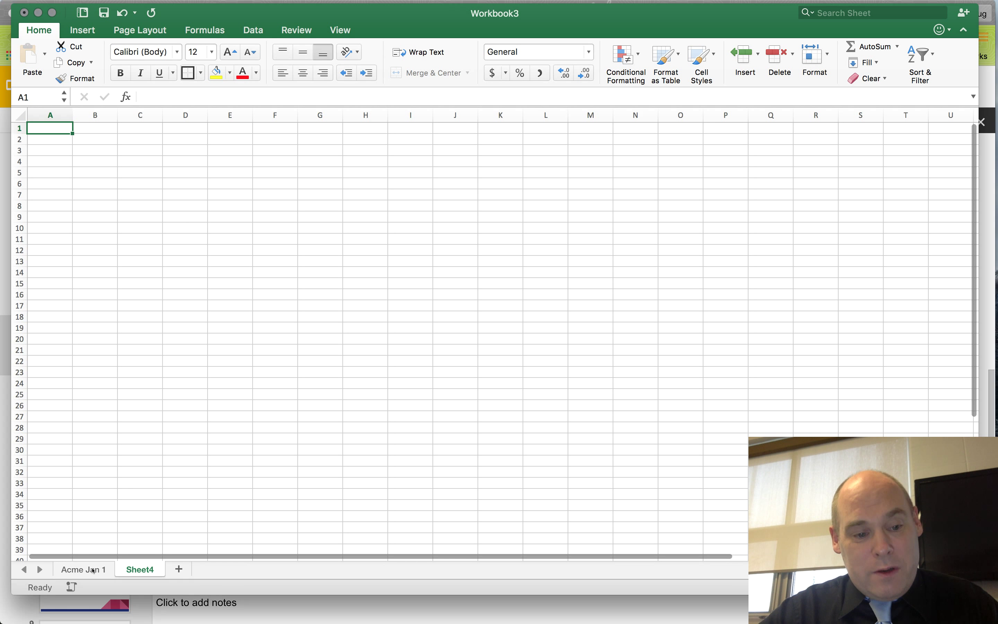
click(83, 569)
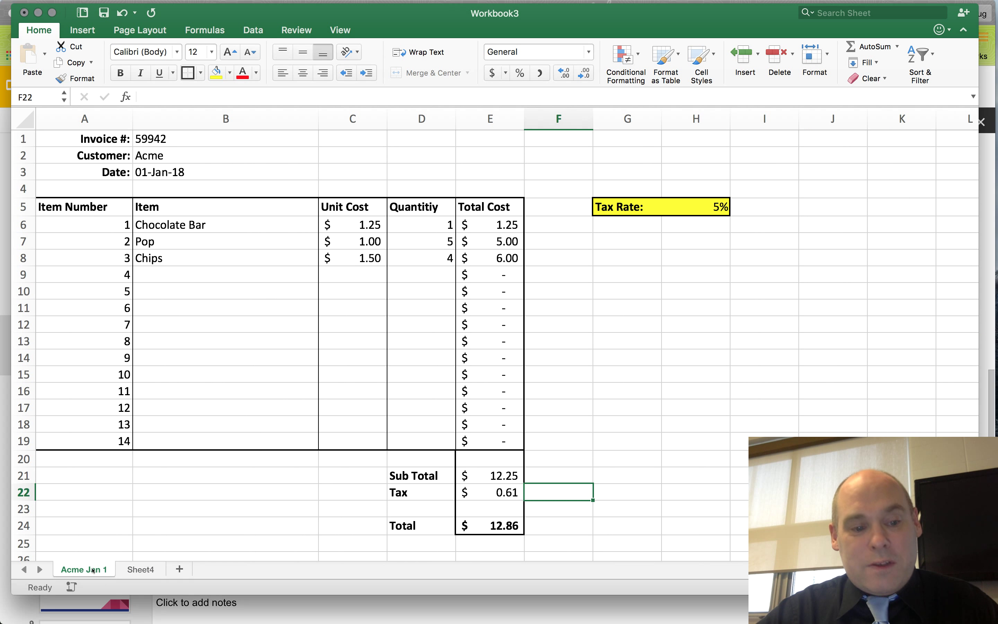
right_click(84, 569)
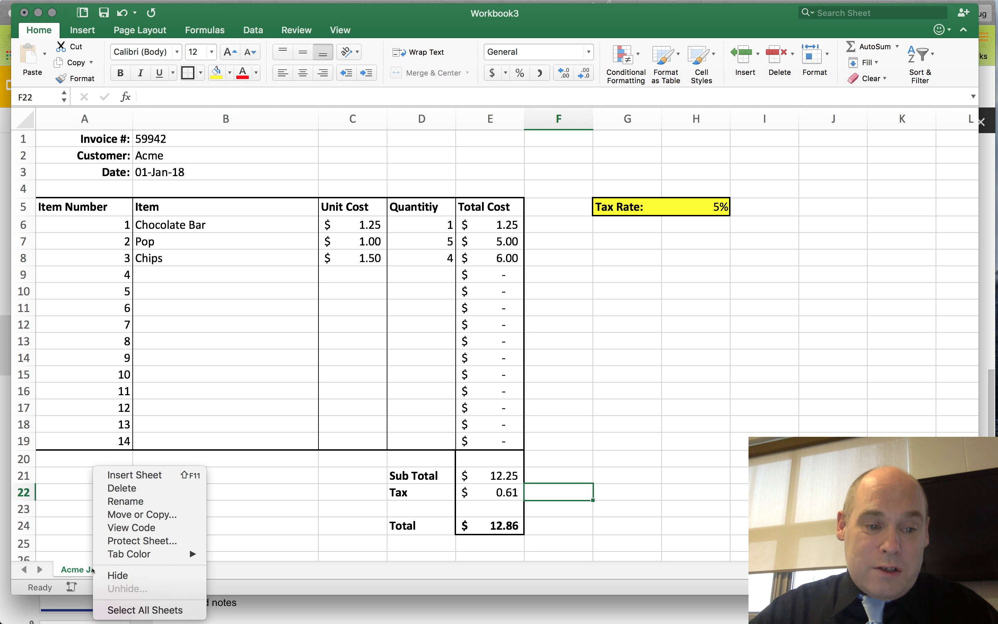
mouse_move(142, 541)
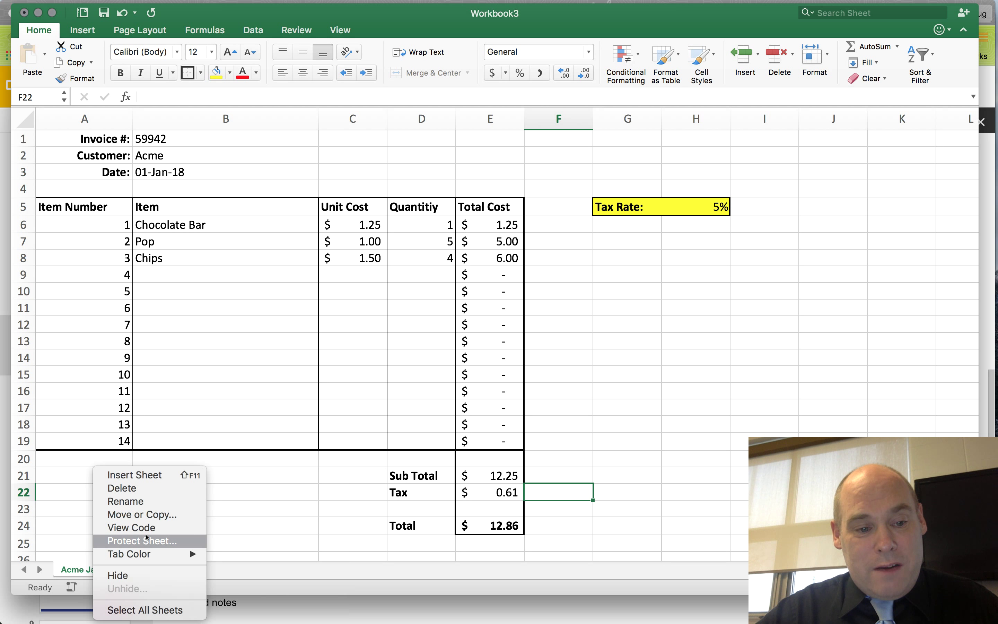
mouse_move(141, 515)
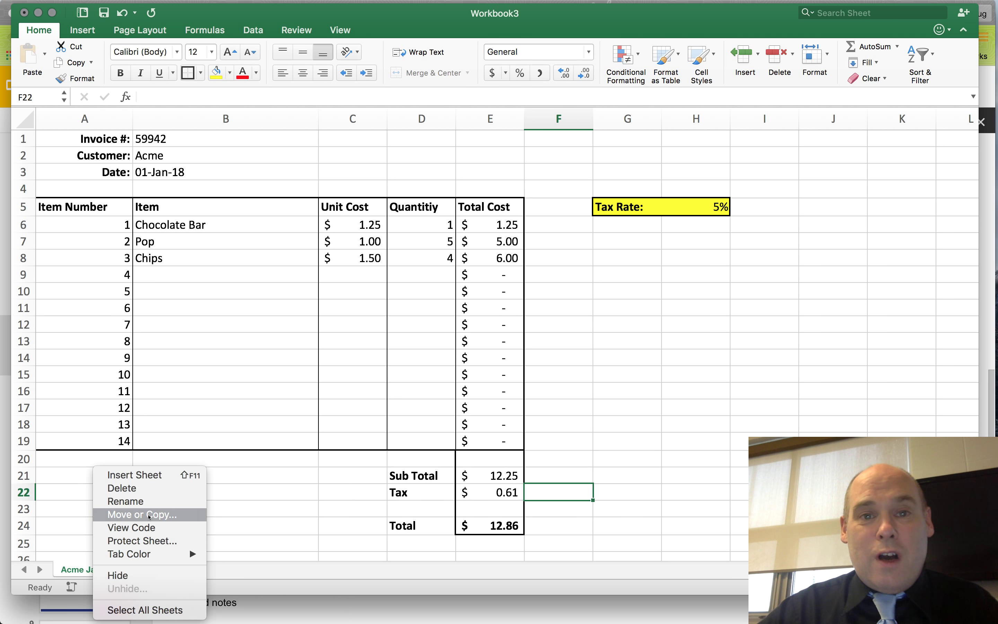
Step: Copy the Acme Jan 1 sheet to the end of the workbook via Move or Copy with Create a copy ticked
click(143, 514)
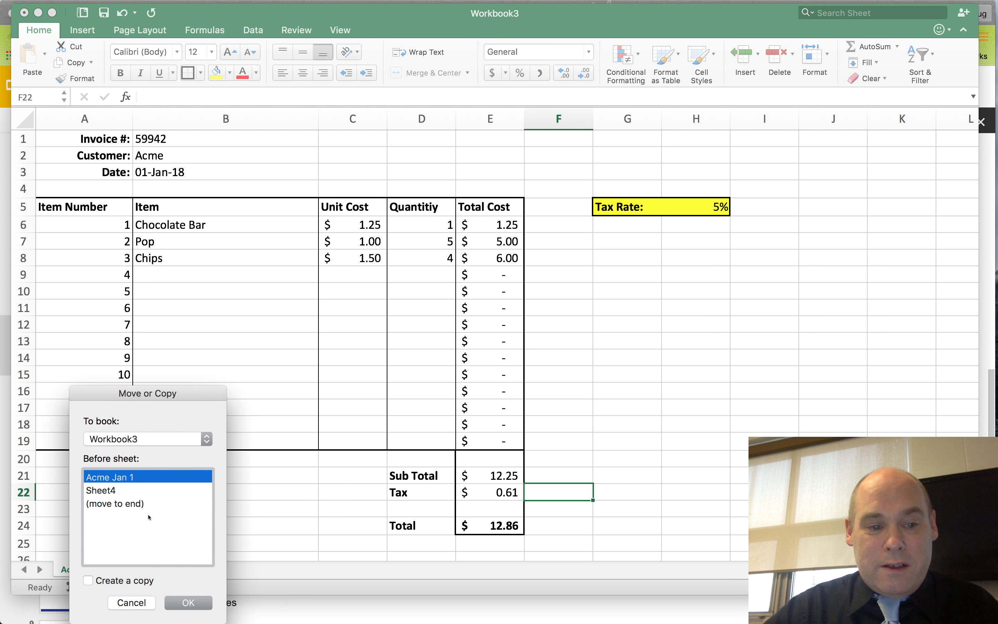
click(115, 503)
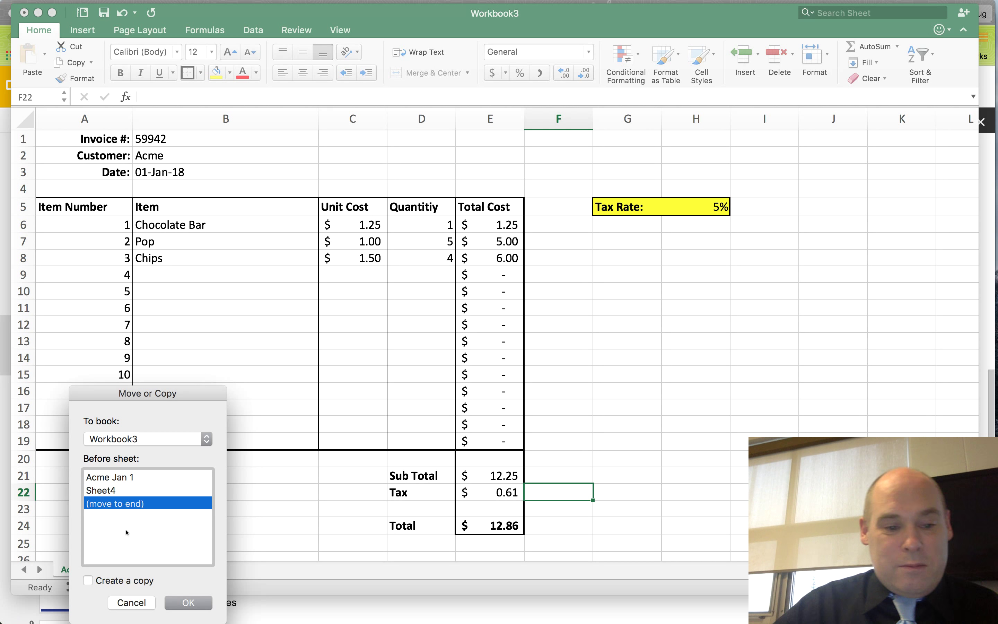
click(88, 581)
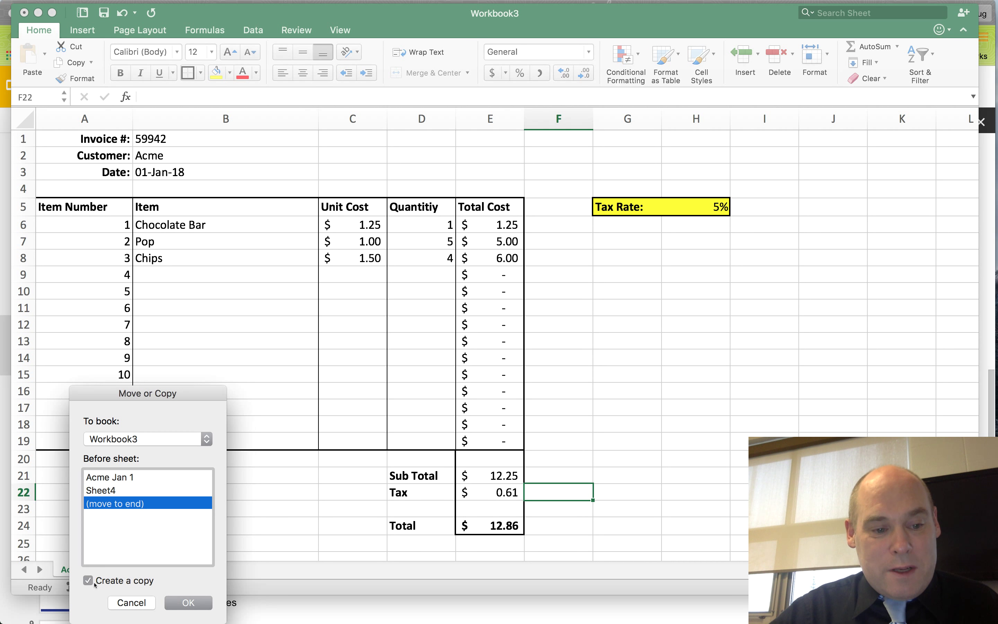
mouse_move(401, 300)
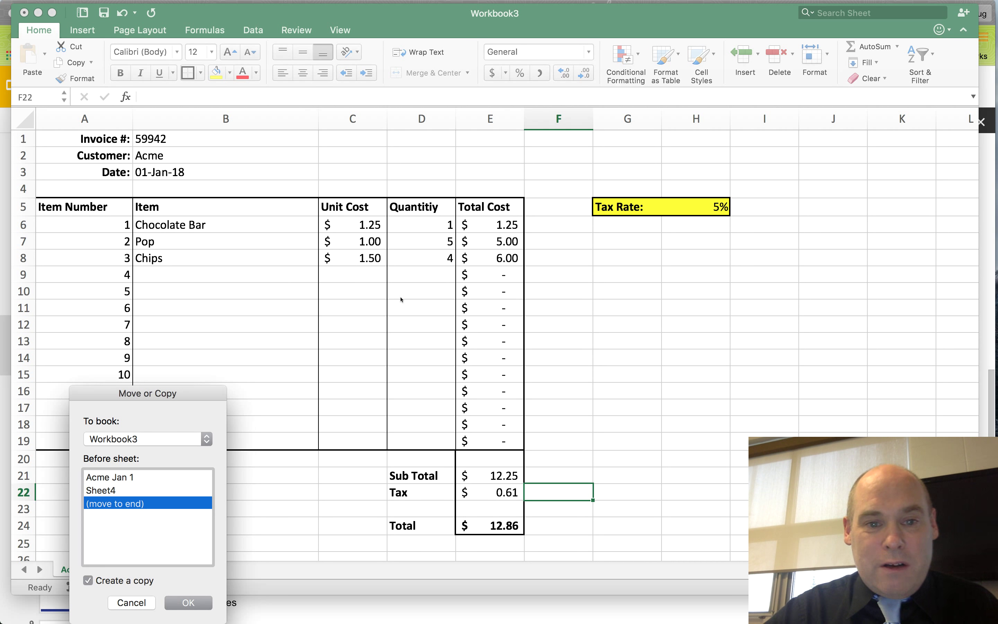
mouse_move(252, 532)
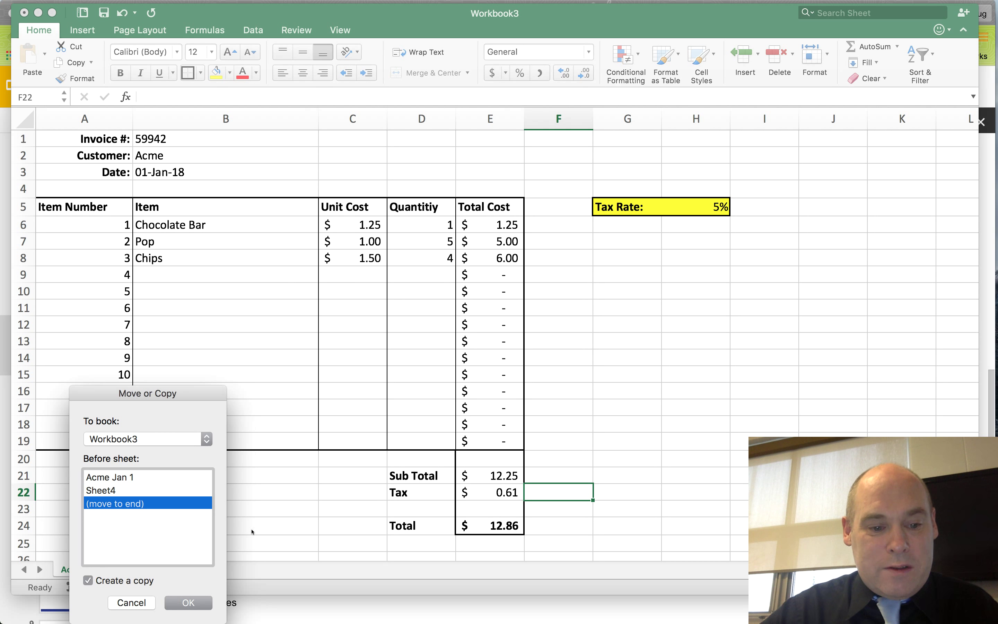
click(187, 603)
text(Smith Jan 3)
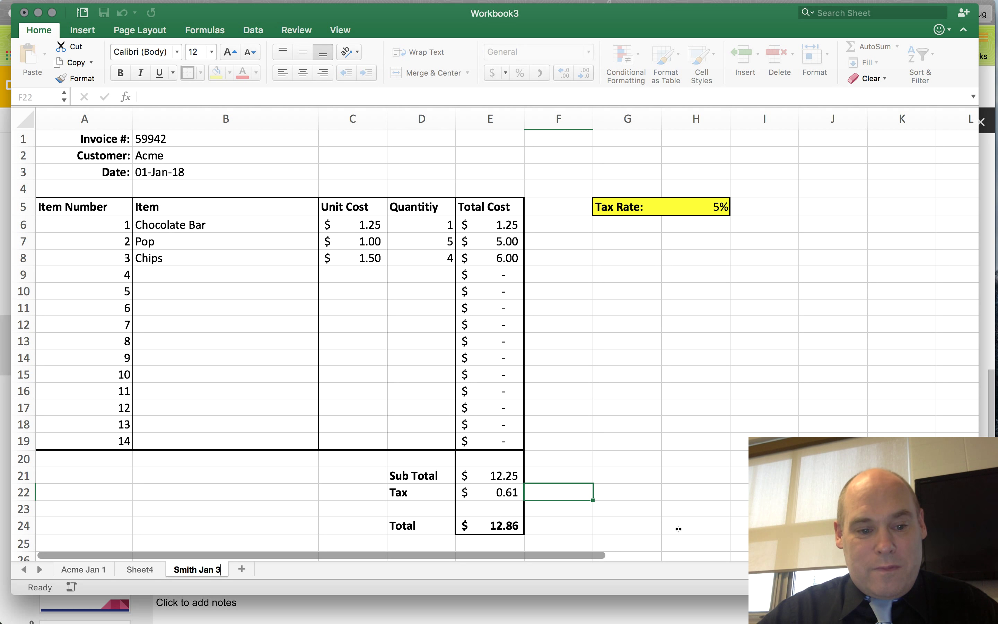
Step: Confirm the copied sheet's new name Smith Jan 3
click(421, 508)
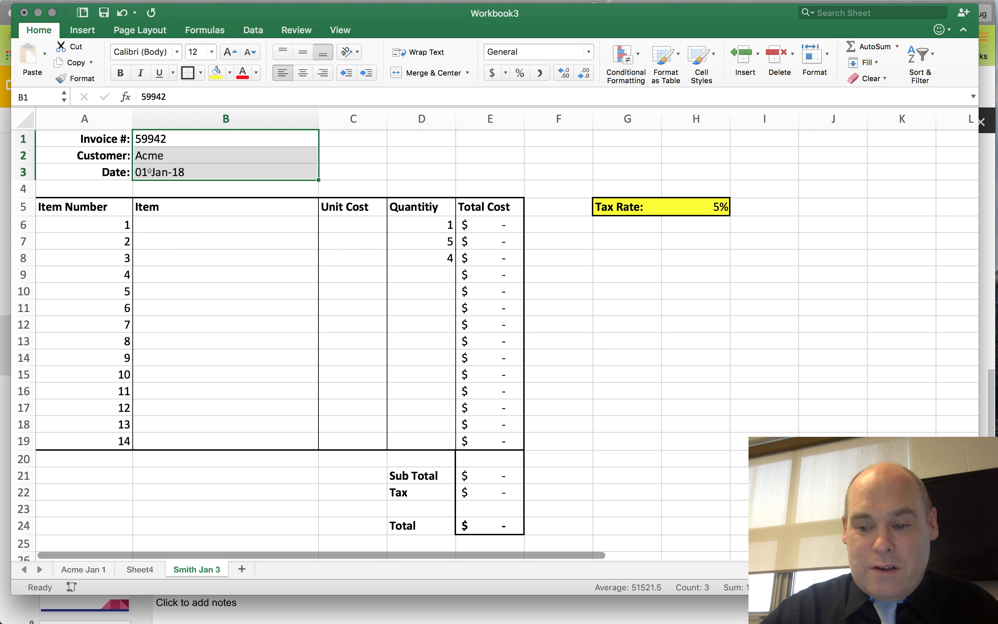
Step: Clear the invoice number, customer and date on Smith Jan 3, leaving quantities in place
key(Delete)
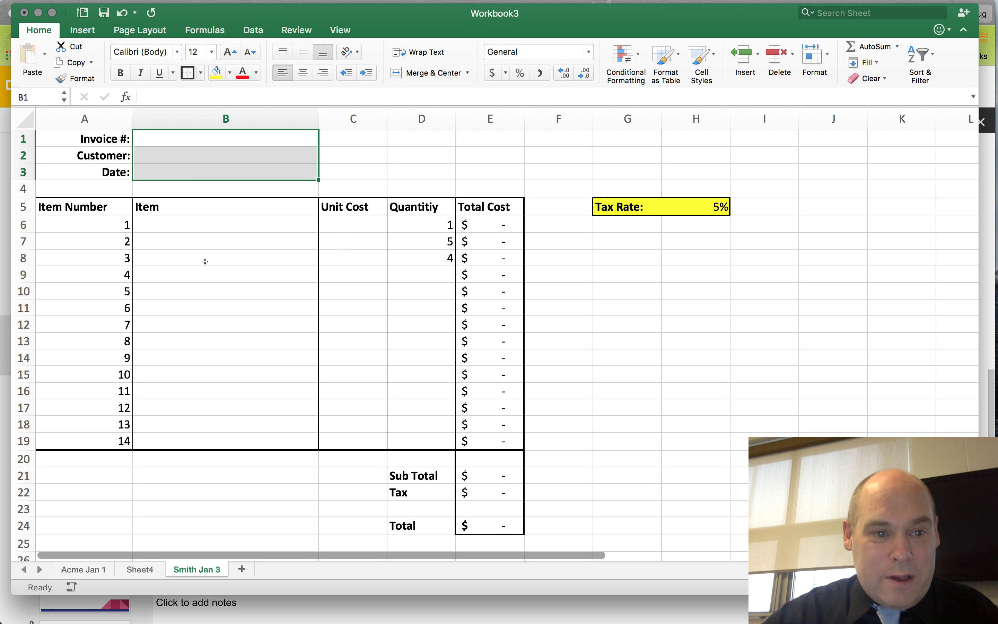
click(224, 307)
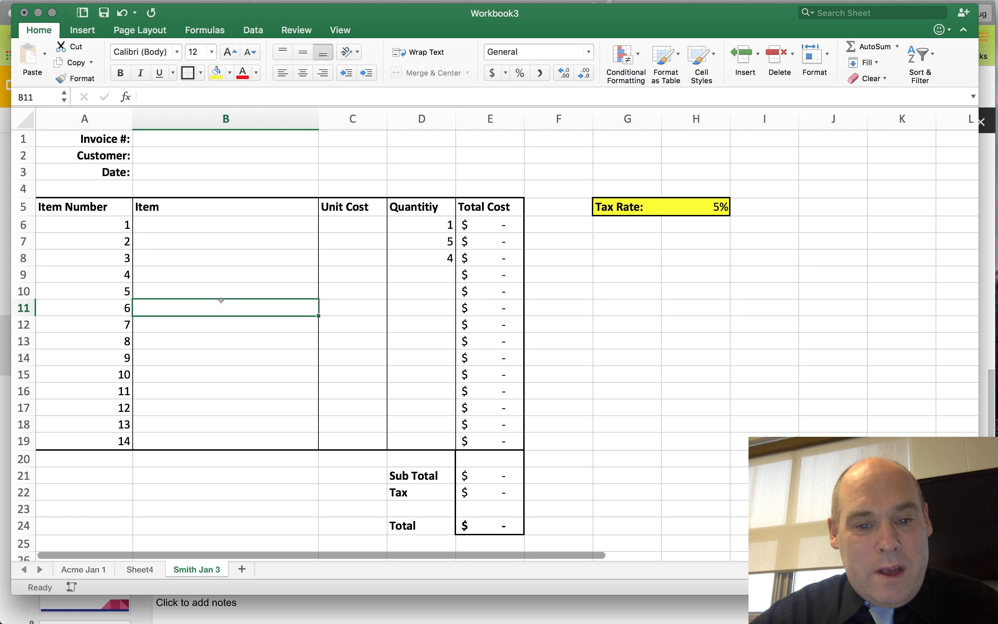
mouse_move(214, 378)
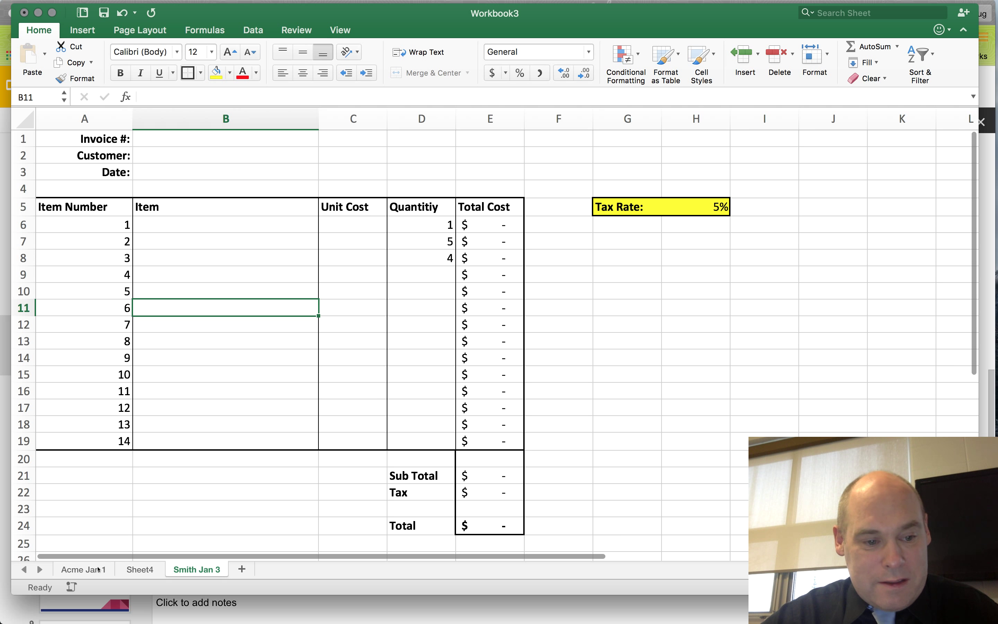
click(83, 568)
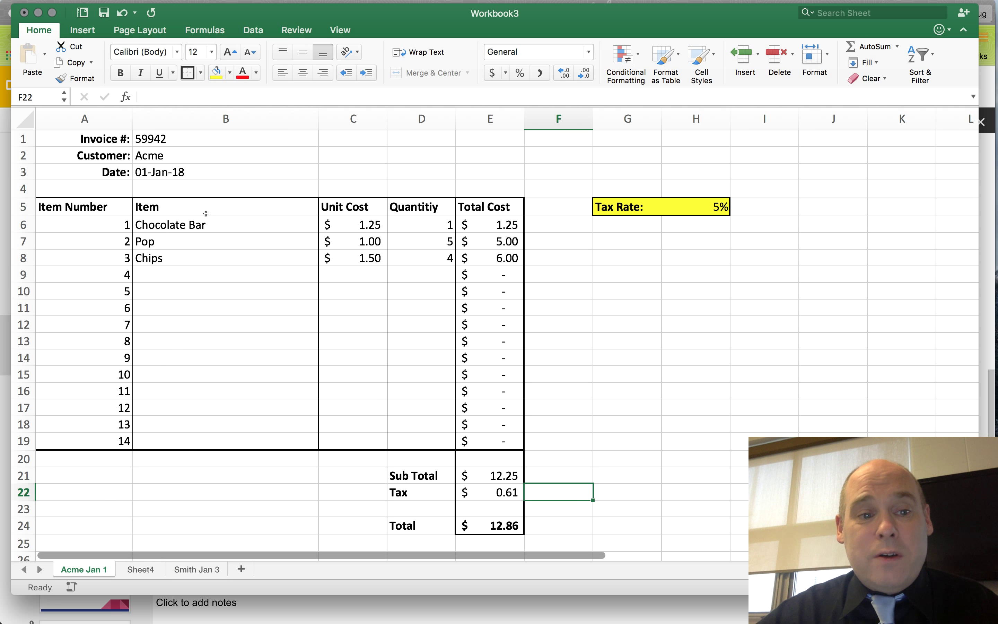
mouse_move(87, 323)
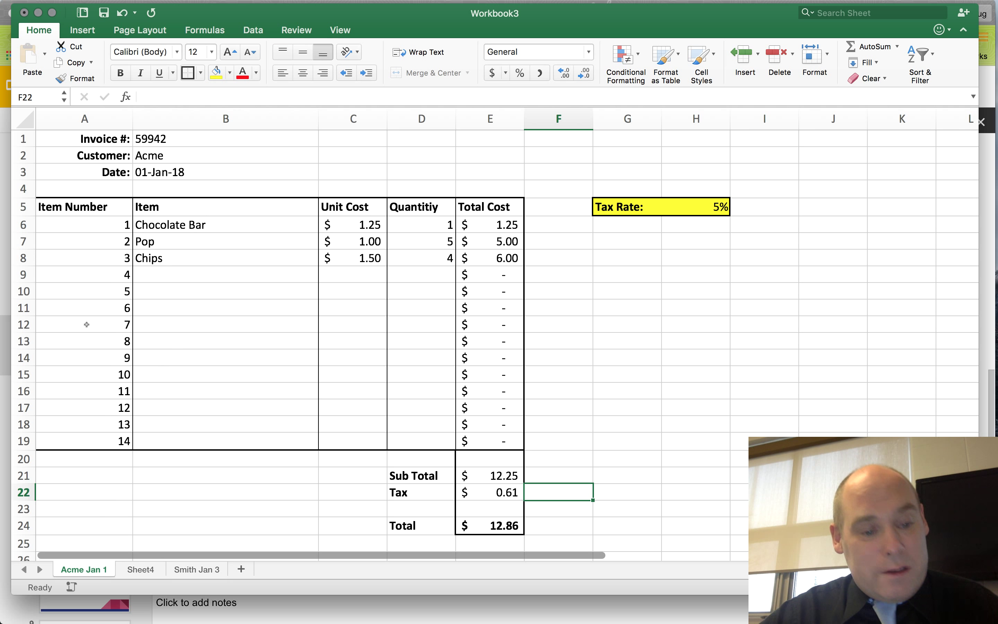
click(196, 568)
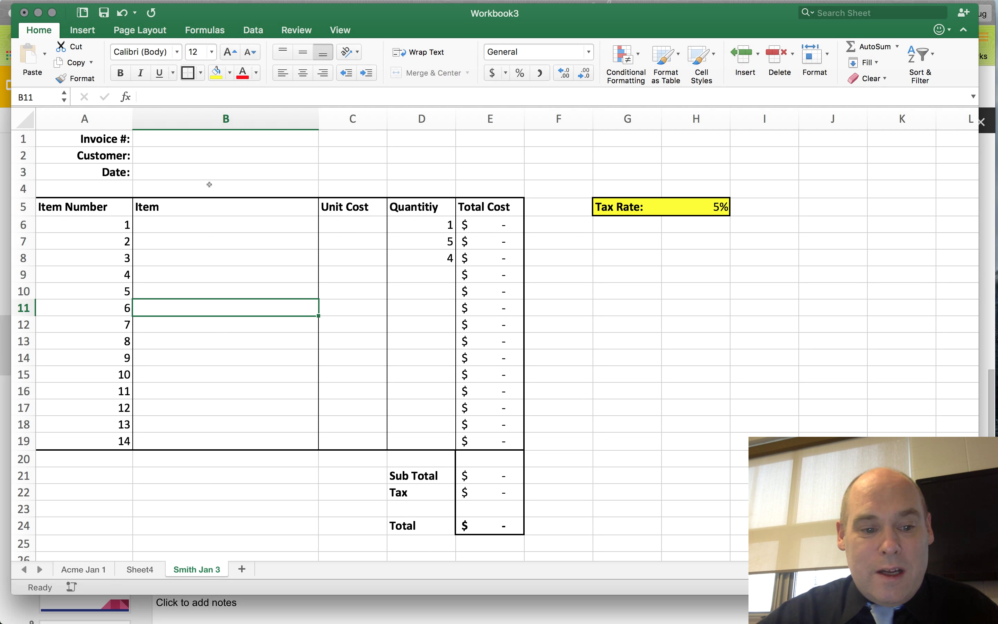
mouse_move(664, 295)
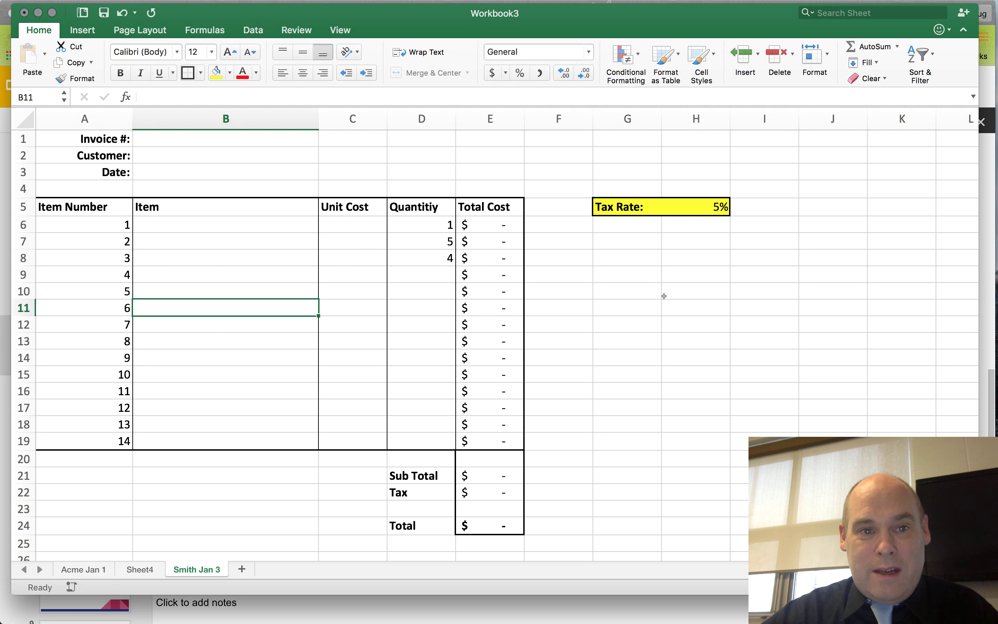